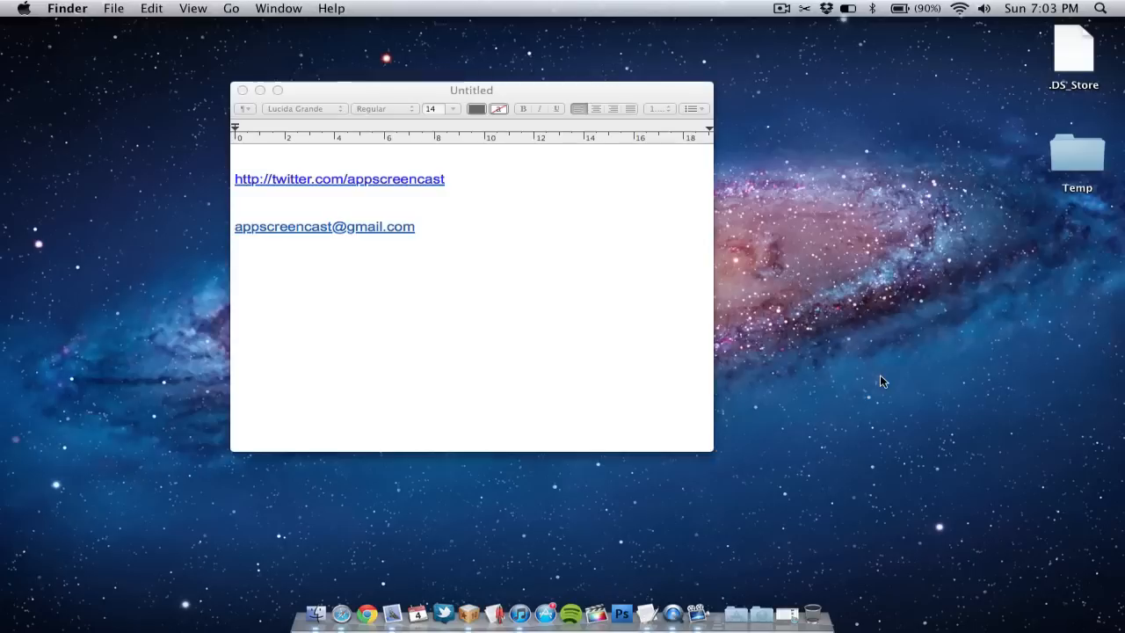
pyautogui.moveTo(884, 345)
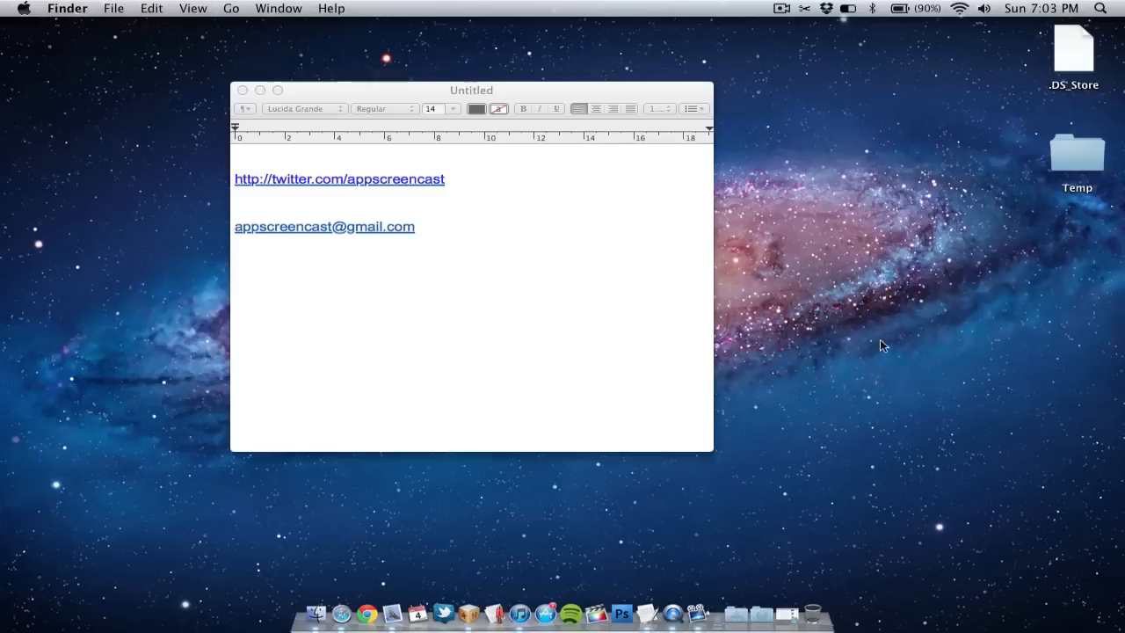
# Confirm in PopClip's menu bar status panel that it is ON and starts at login.
pyautogui.click(847, 8)
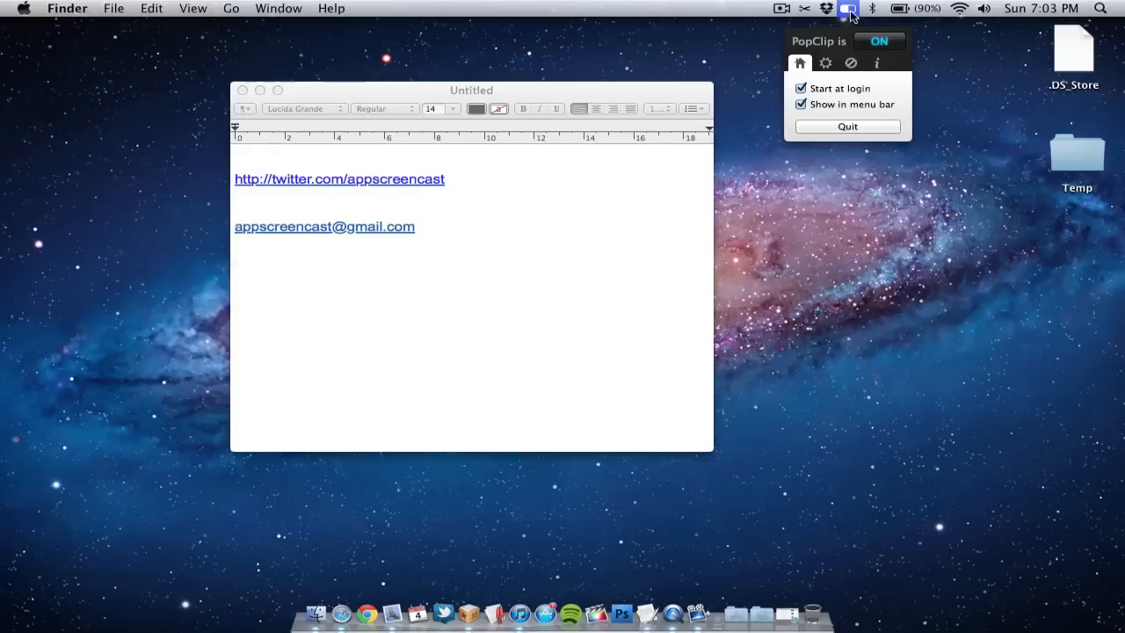
pyautogui.click(786, 538)
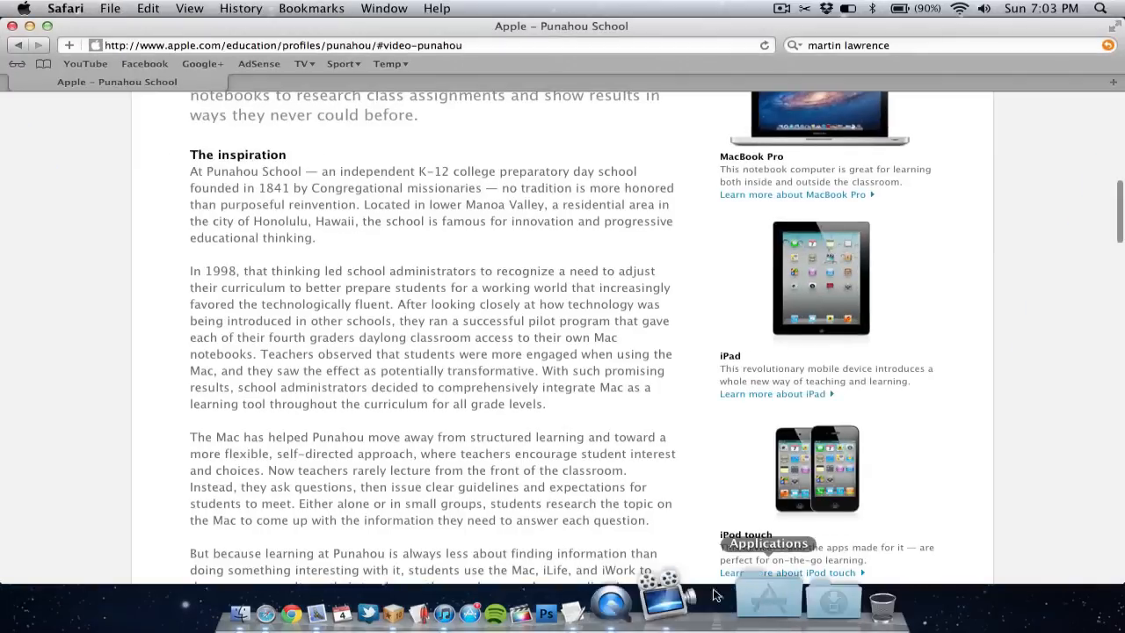
# Copy The inspiration section's first two paragraphs from the Punahou School article.
pyautogui.scroll(3)
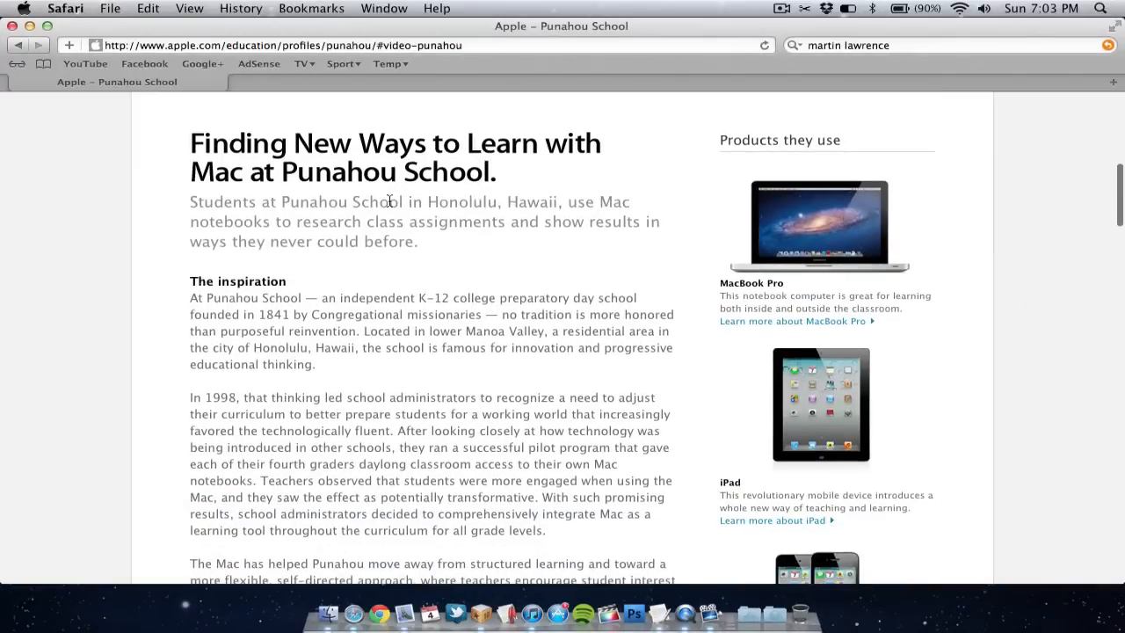
pyautogui.scroll(-3)
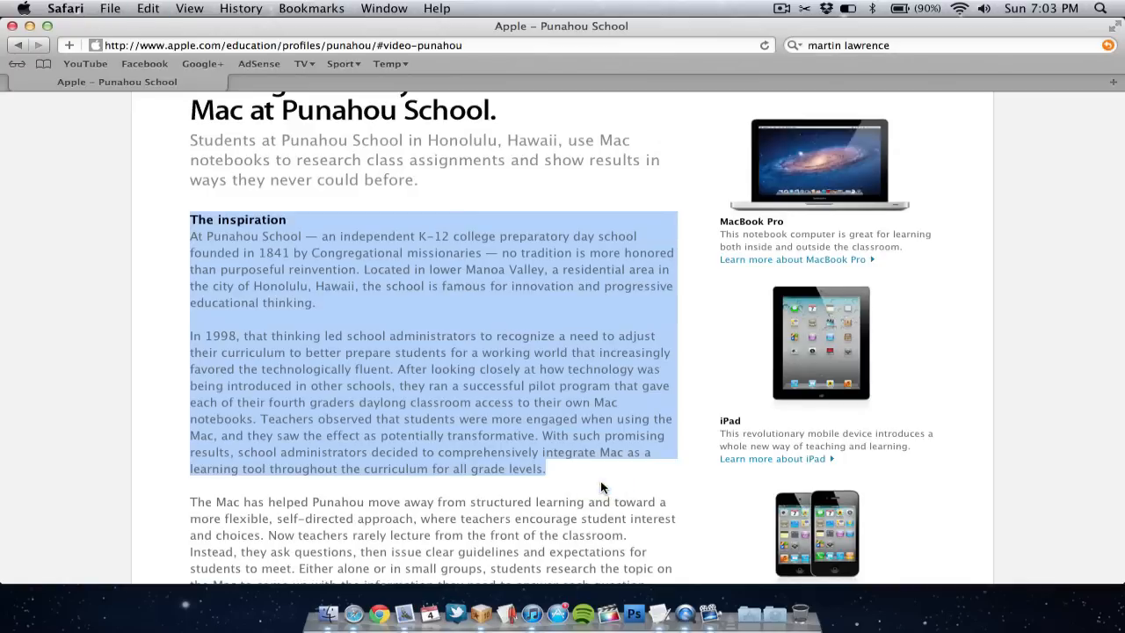
pyautogui.moveTo(282, 128)
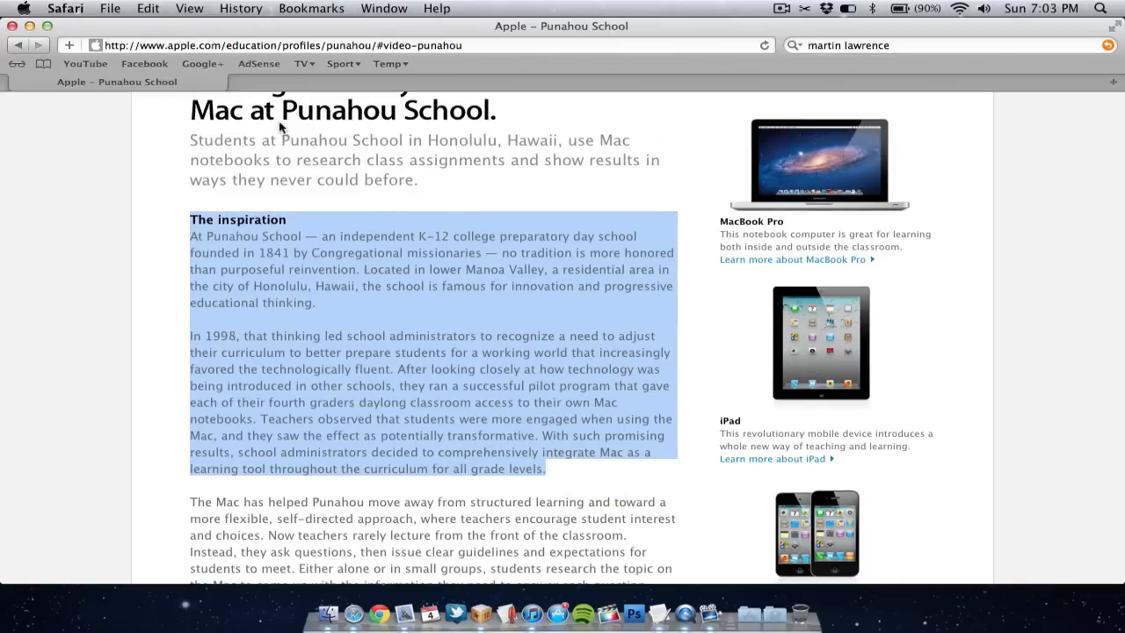
pyautogui.click(147, 8)
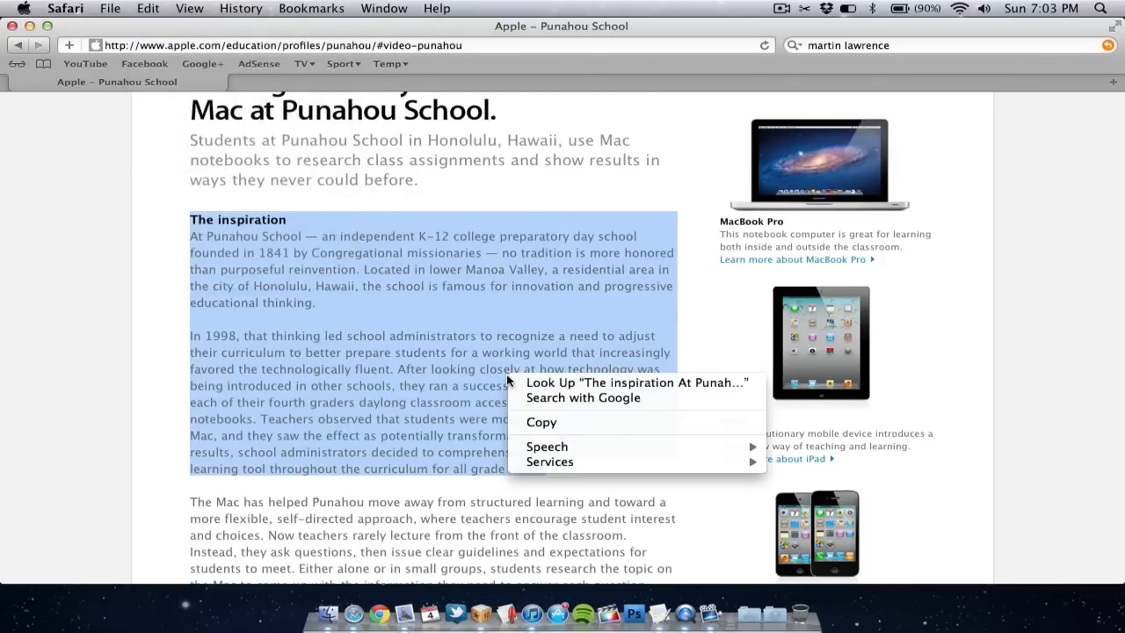
pyautogui.click(374, 403)
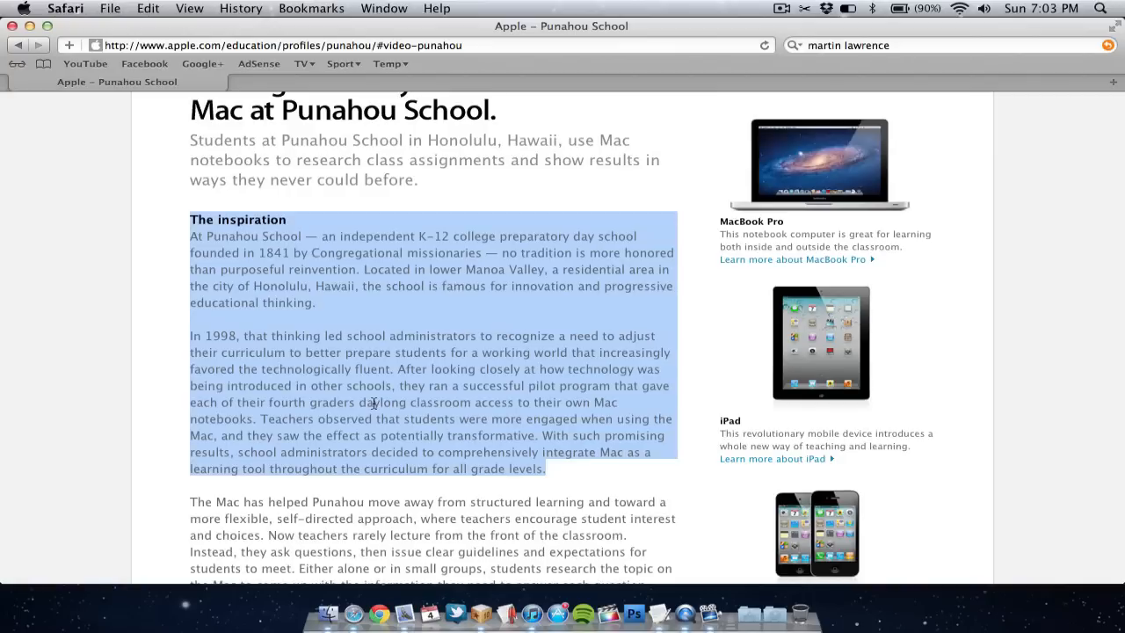
pyautogui.moveTo(491, 457)
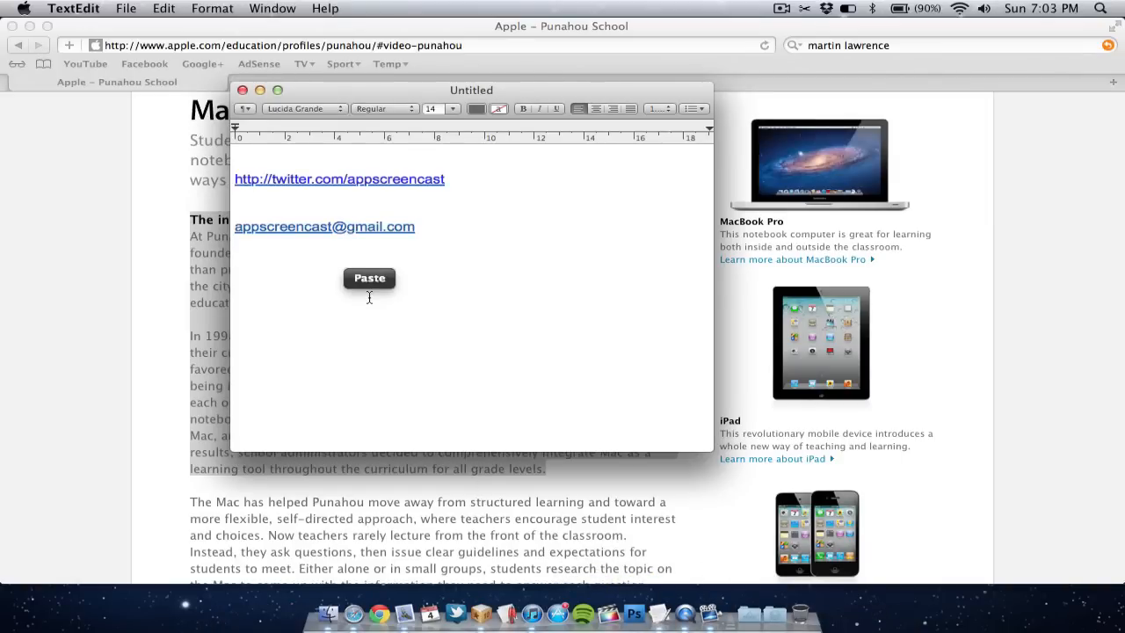
# Paste the copied Punahou passage into the TextEdit document below the email address.
pyautogui.click(368, 278)
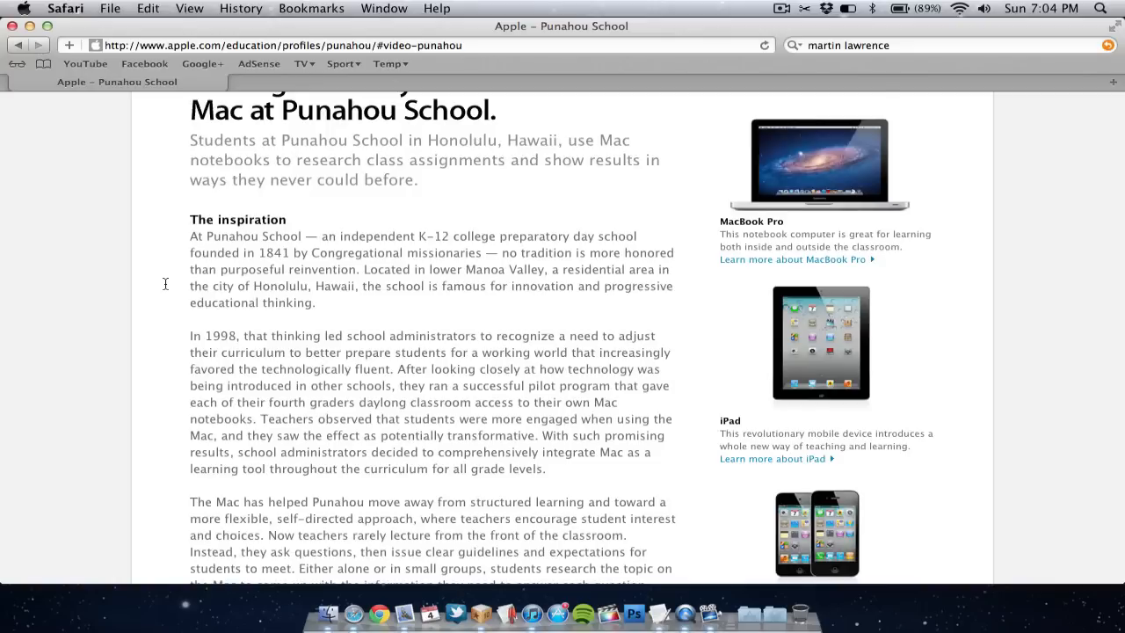
pyautogui.moveTo(377, 286)
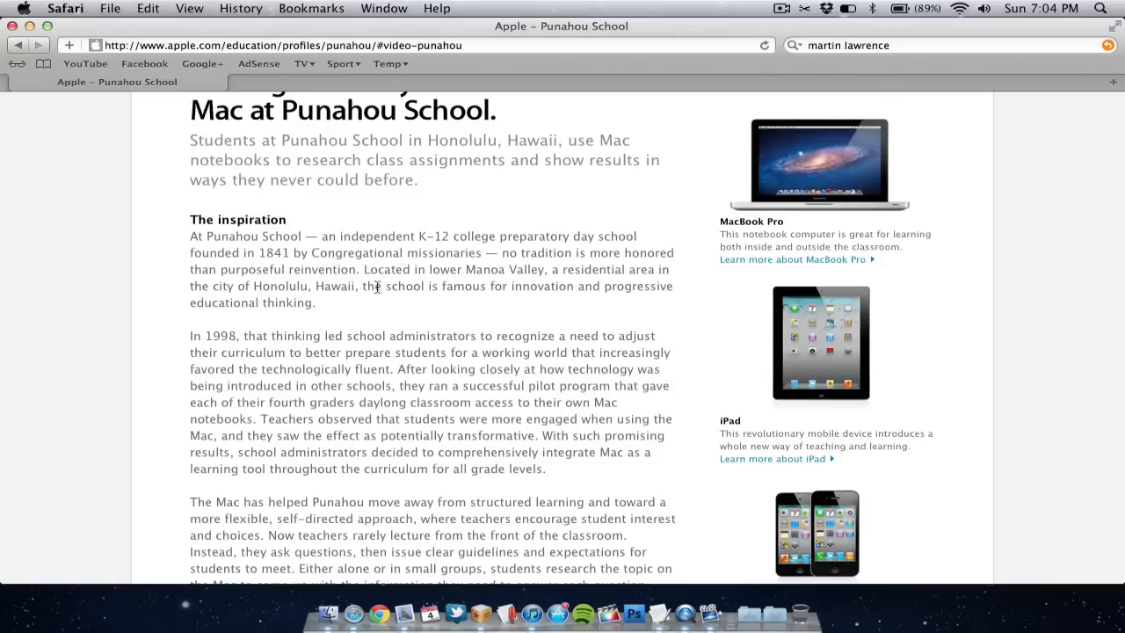
pyautogui.moveTo(431, 253)
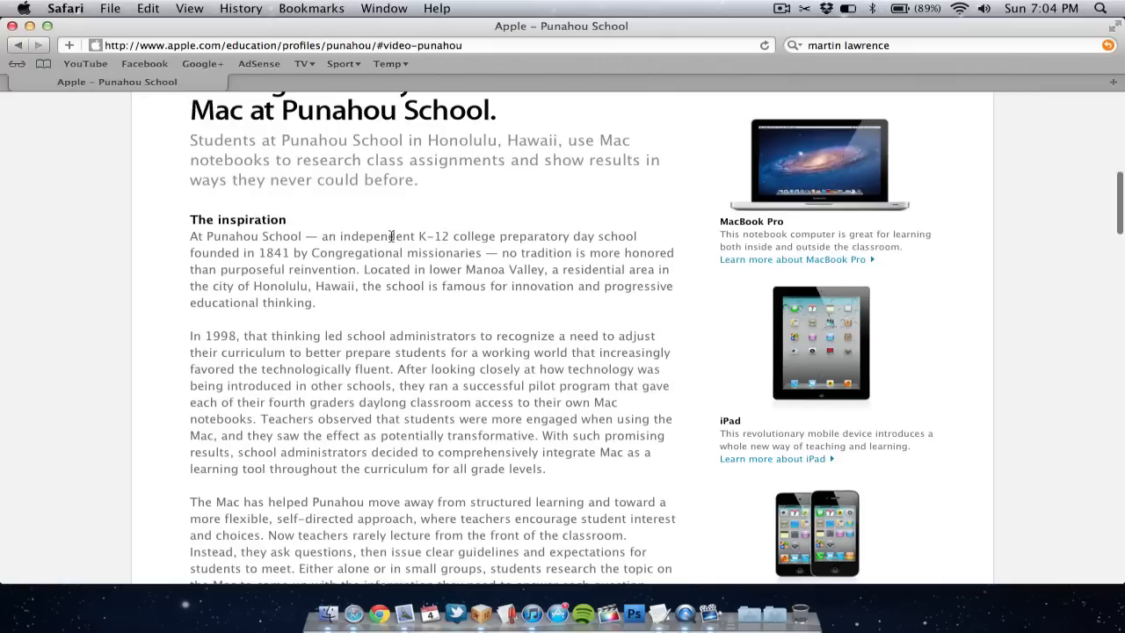
# Look up 'independent' in the dictionary via PopClip's book icon.
pyautogui.doubleClick(378, 236)
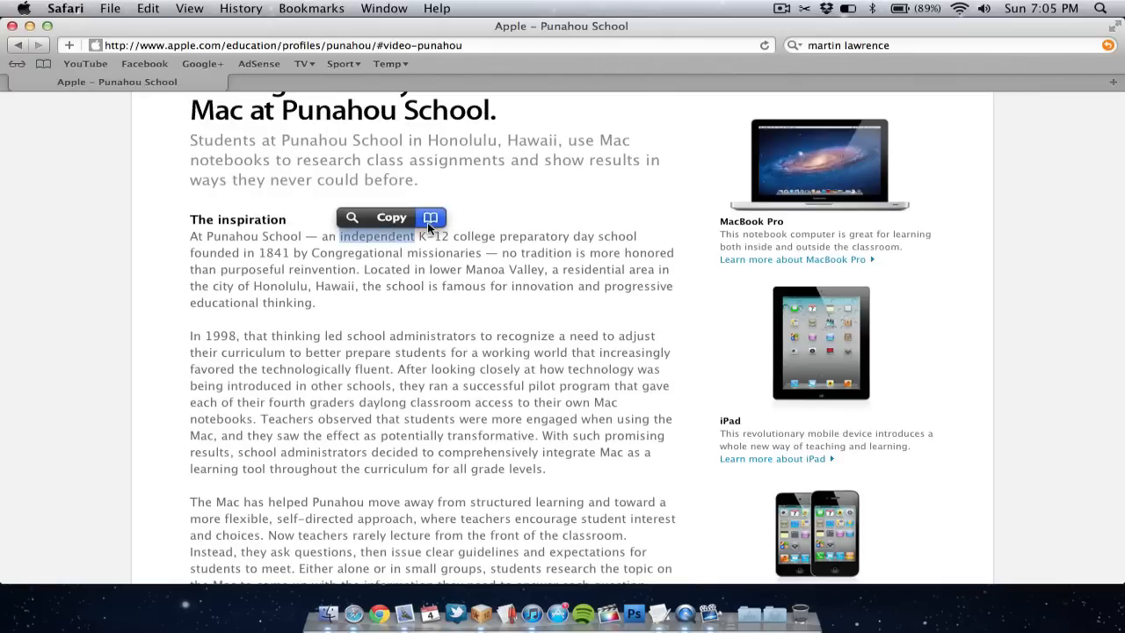
pyautogui.click(430, 217)
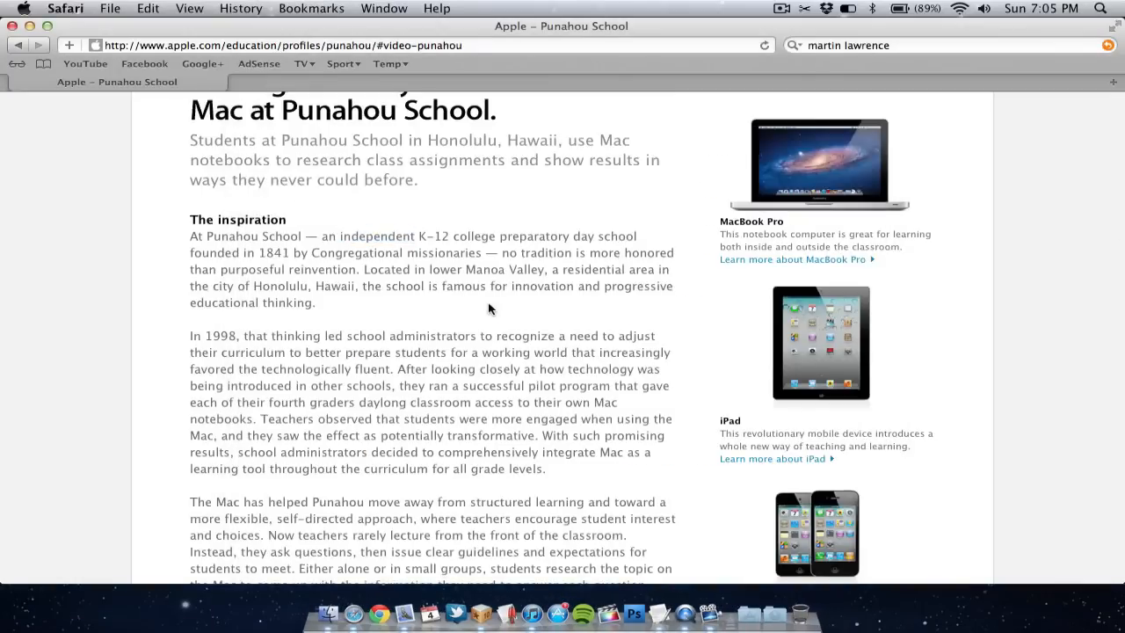
pyautogui.moveTo(378, 239)
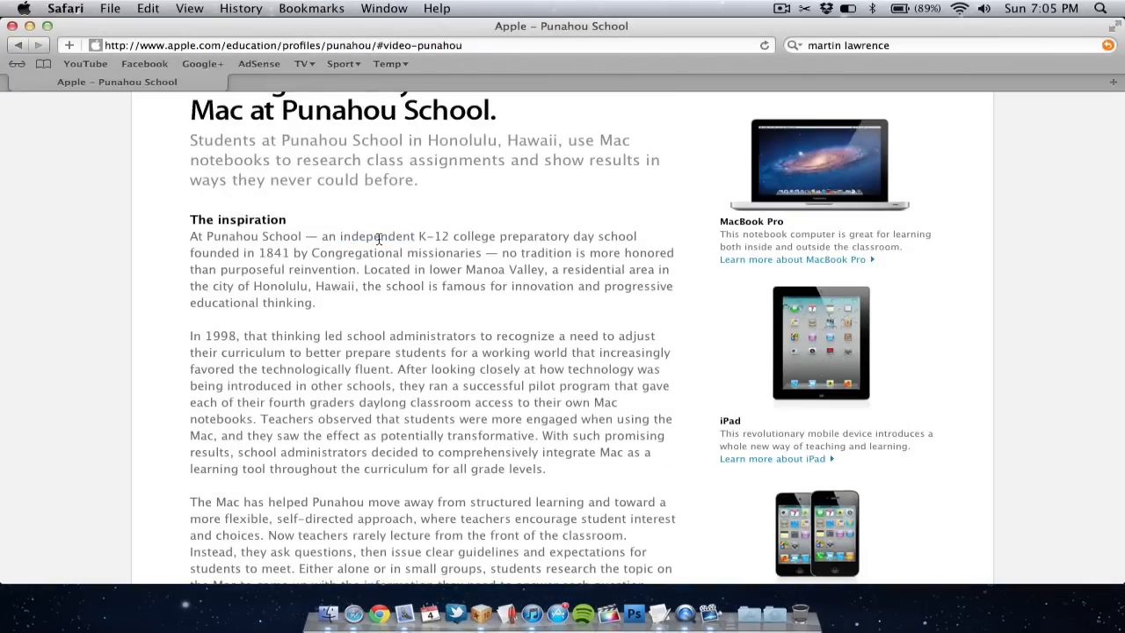
# Look up 'independent' through the context menu's Look Up command.
pyautogui.rightClick(379, 236)
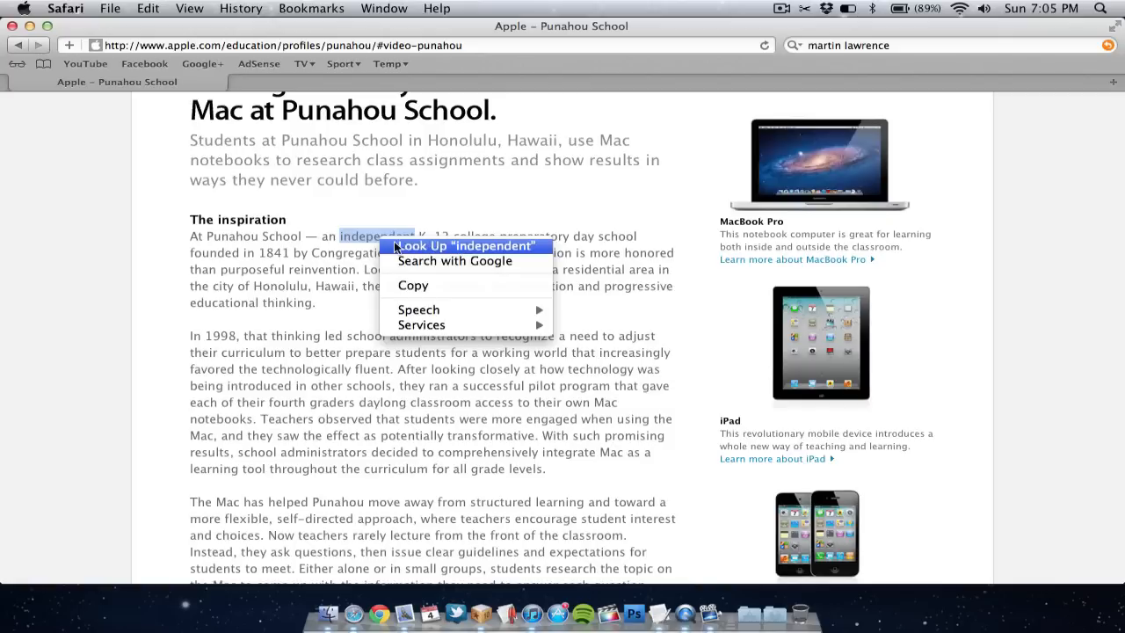
pyautogui.click(471, 245)
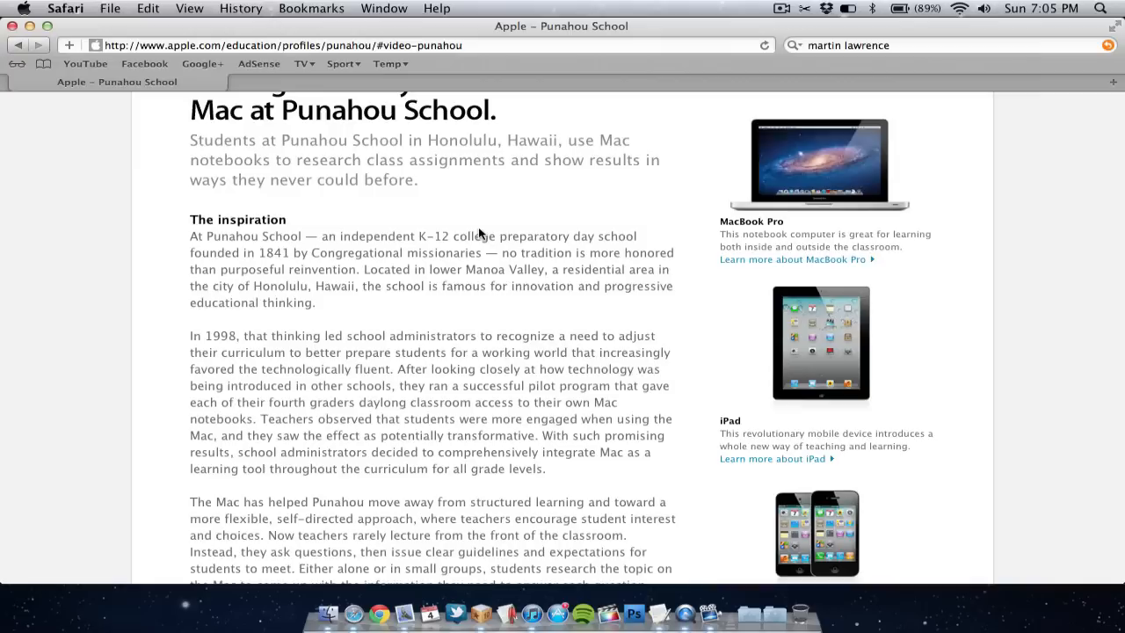
pyautogui.moveTo(430, 333)
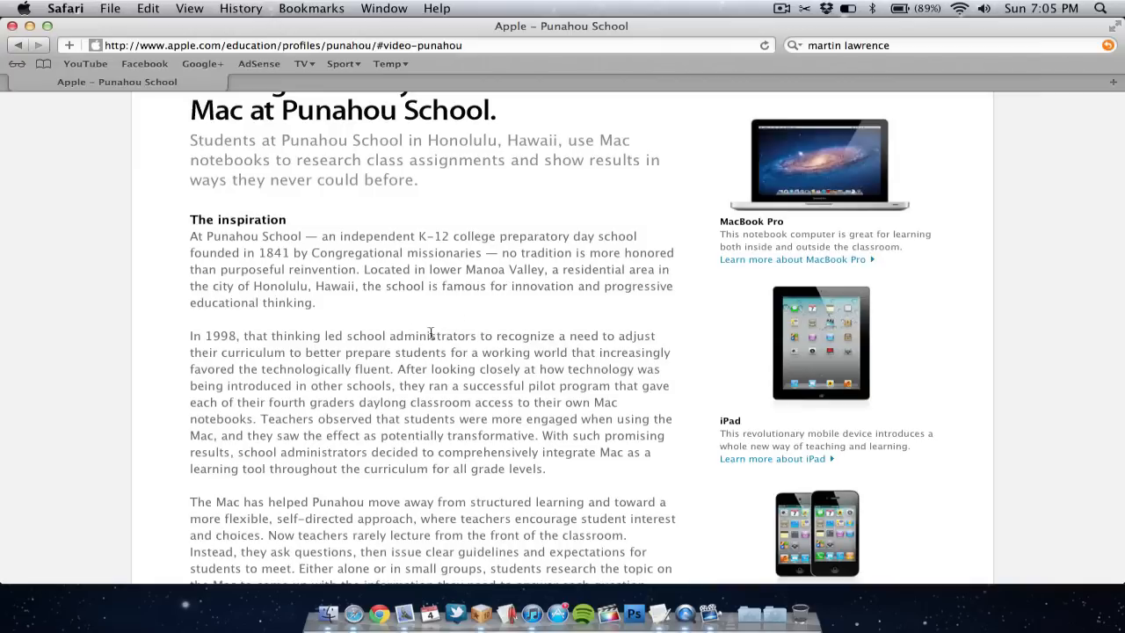
# Select the phrase 'administrators to recognize' in the Punahou article for a Google search.
pyautogui.doubleClick(430, 336)
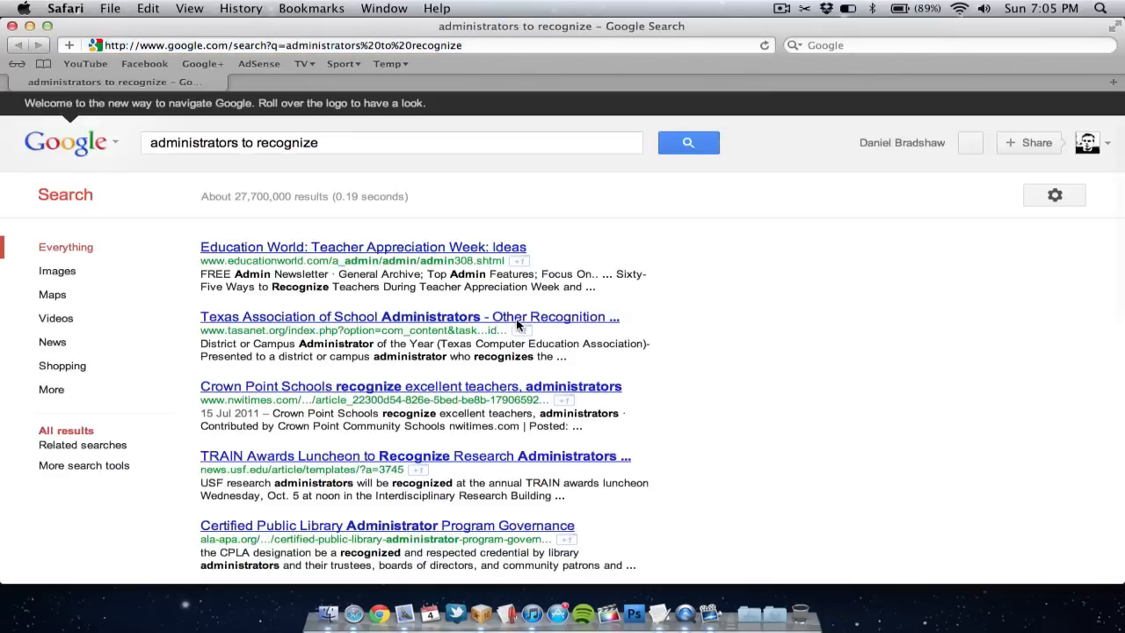
pyautogui.moveTo(31, 51)
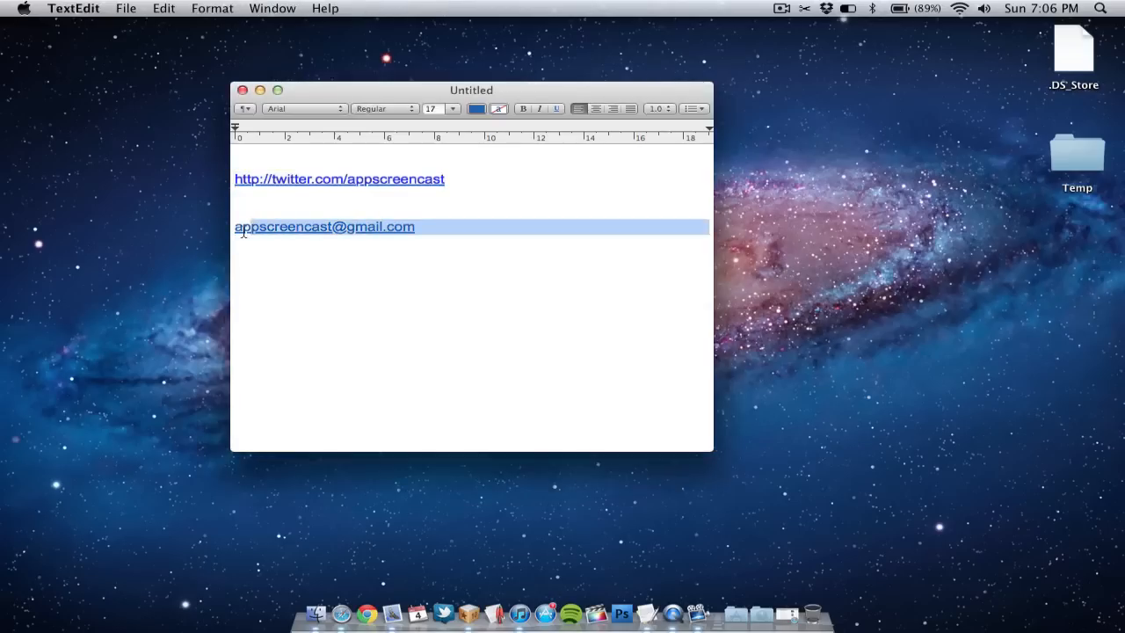
pyautogui.rightClick(325, 227)
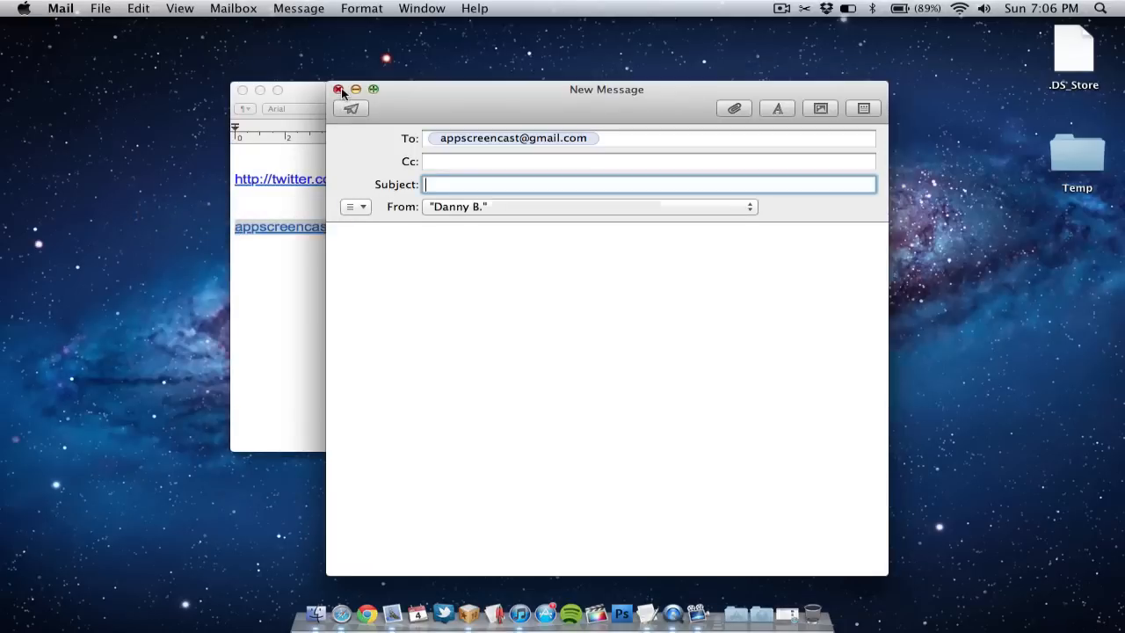
pyautogui.click(339, 89)
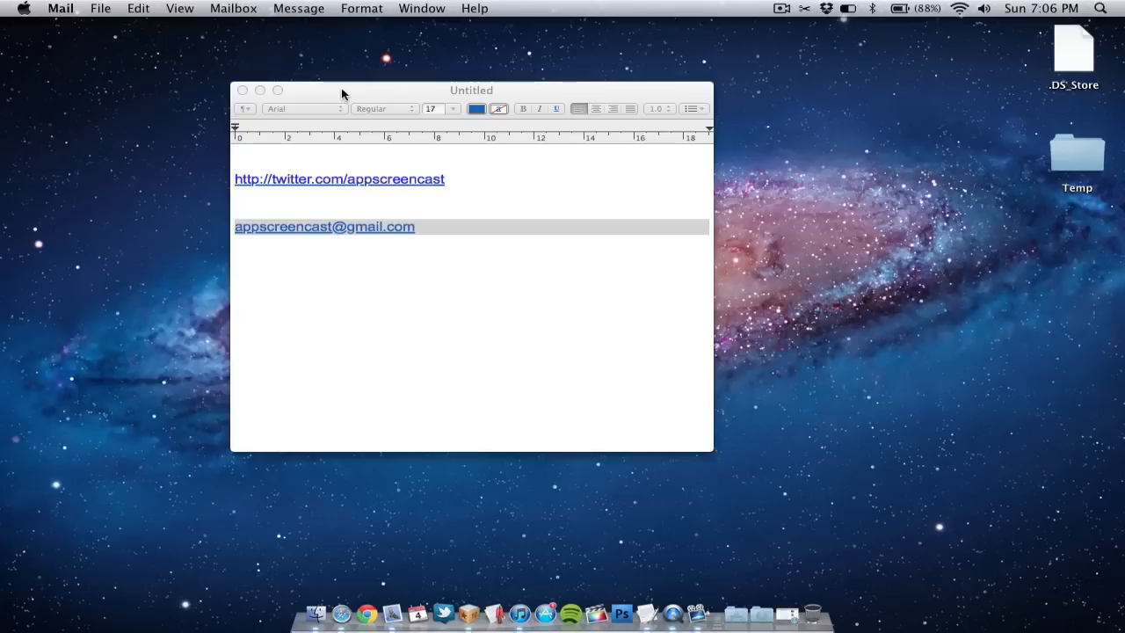
pyautogui.moveTo(354, 118)
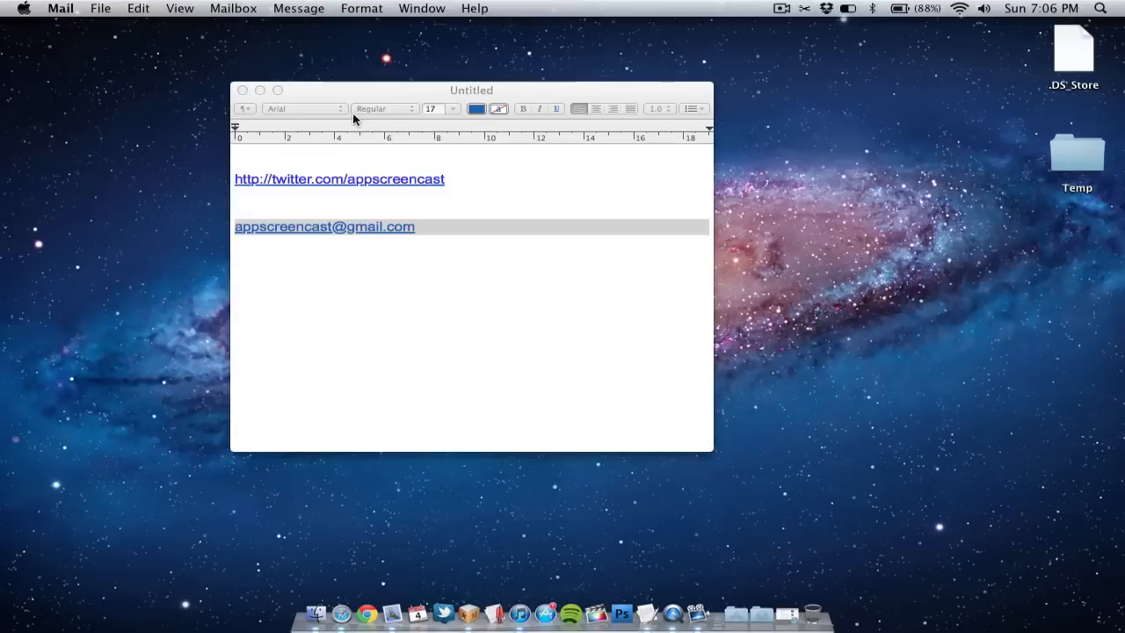